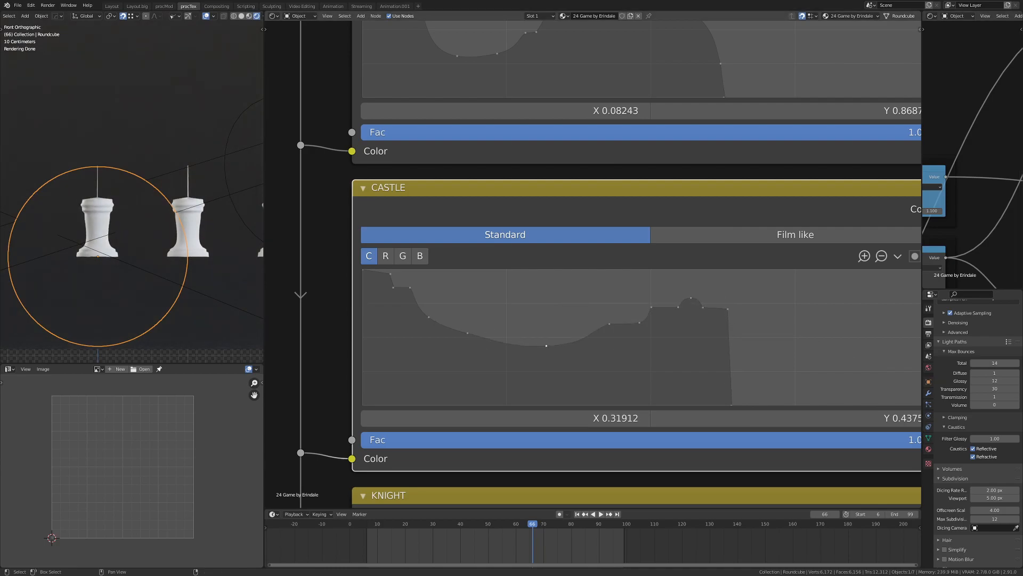
Zoom out in the Shader Editor to show all the piece profile RGB Curves nodes at once
scroll(down, 3)
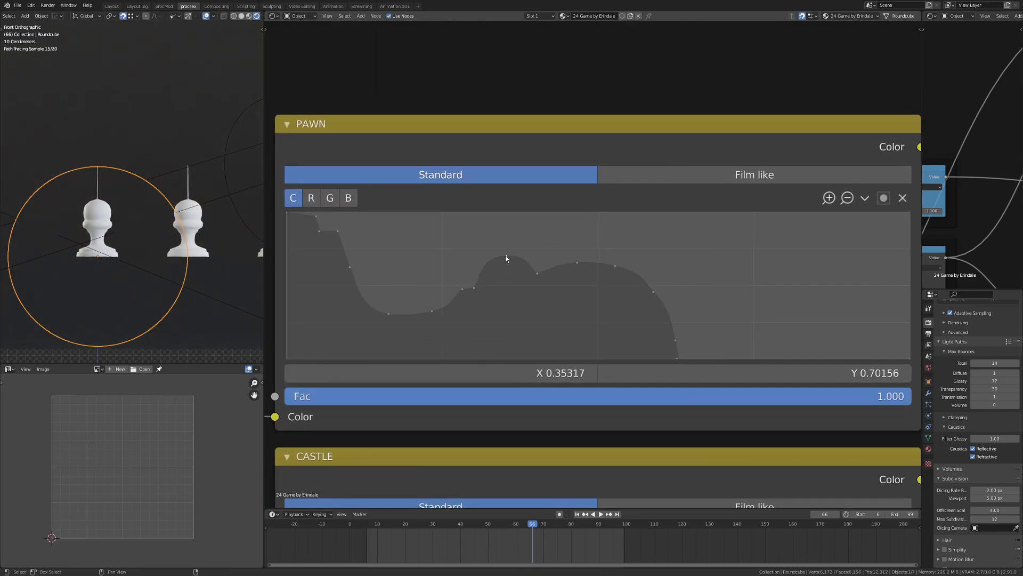
scroll(down, 3)
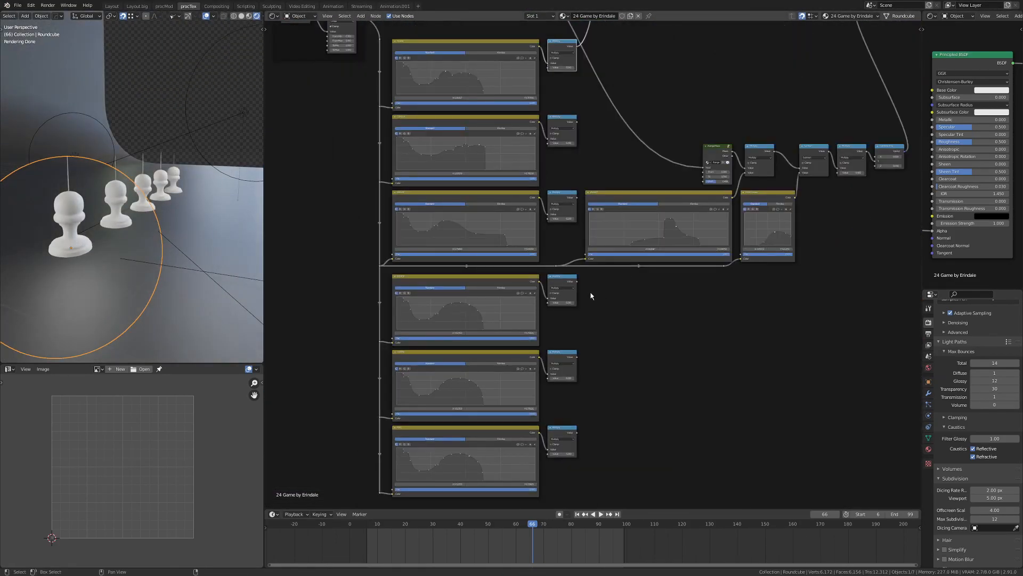
Navigate past the index, cylinder and KING curve nodes to the PIECE GATE Subtract (5) and Mix nodes
scroll(up, 3)
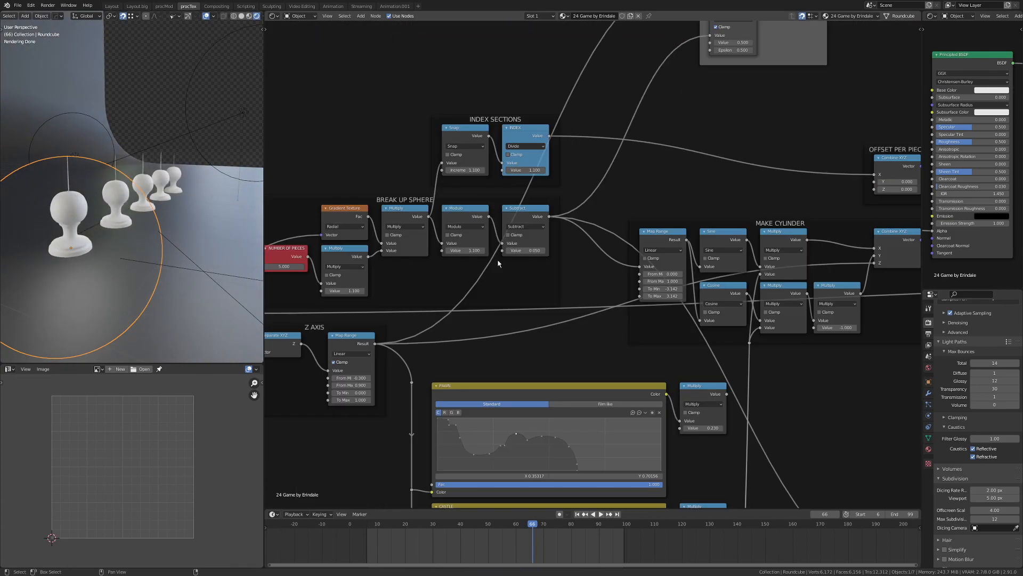
scroll(down, 3)
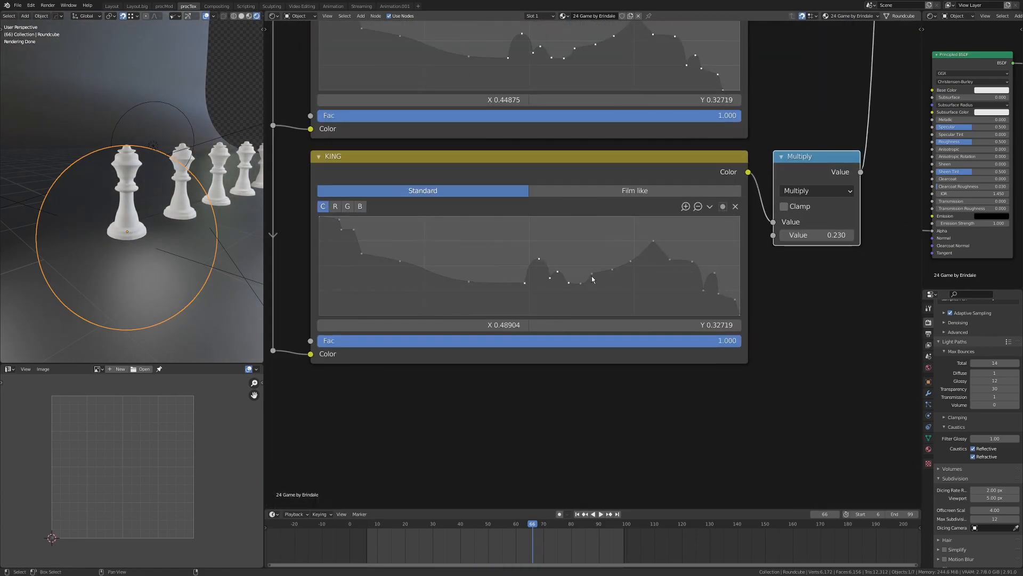
scroll(down, 3)
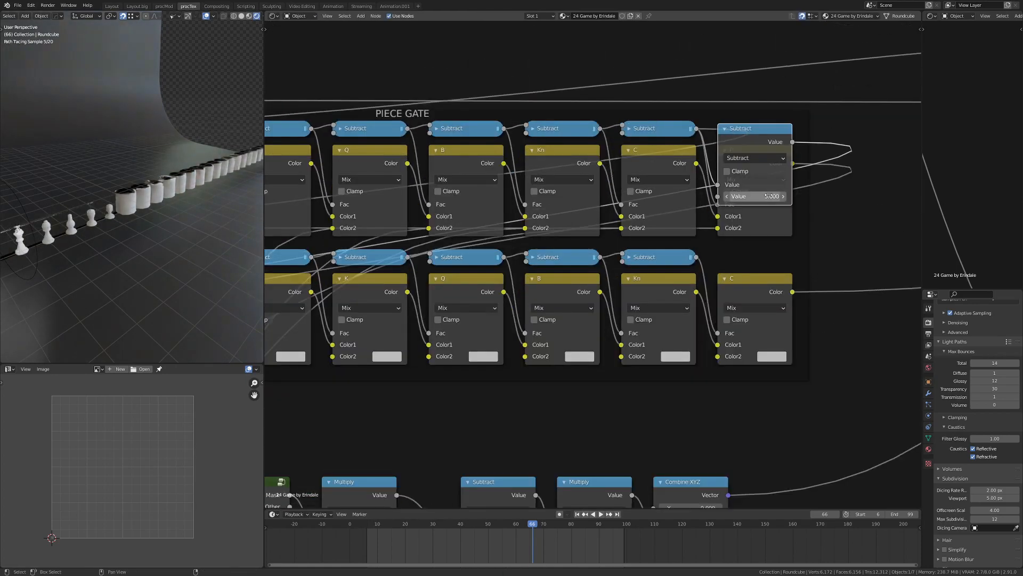
Scroll through the gate Mix, Compare and duplicated Map Range nodes with From Min -0.3
scroll(down, 3)
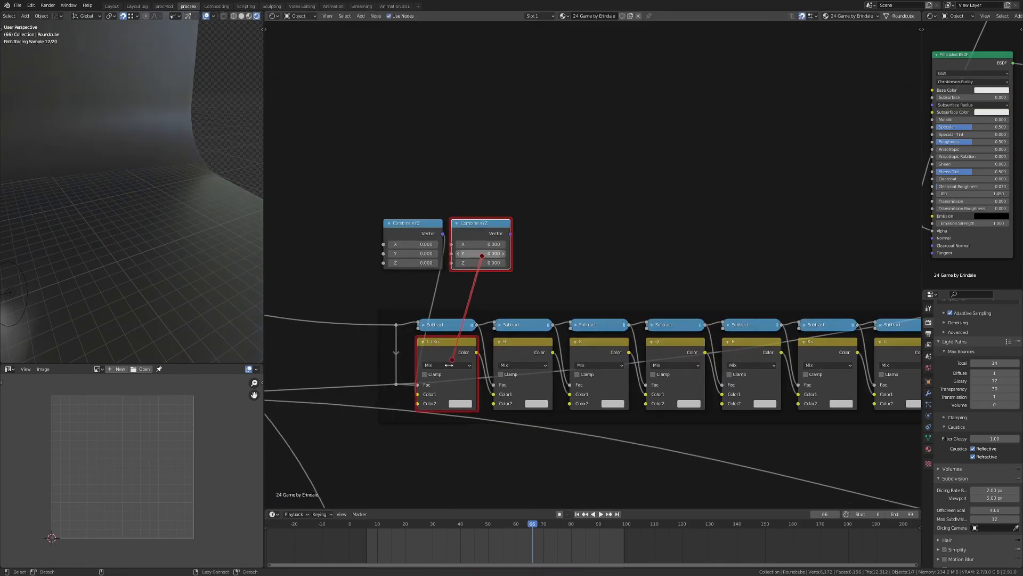
scroll(down, 3)
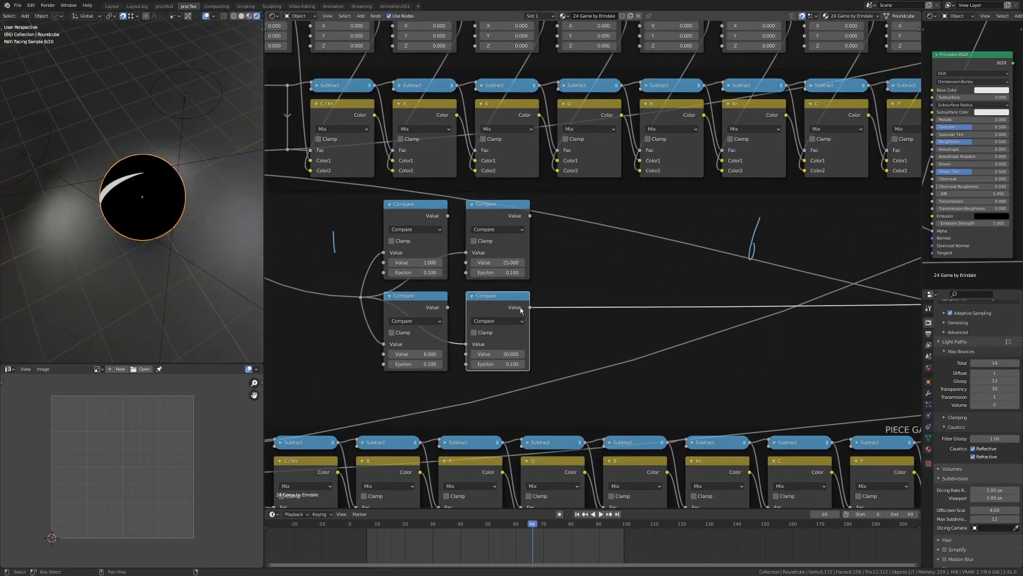
scroll(down, 3)
text(-0.3)
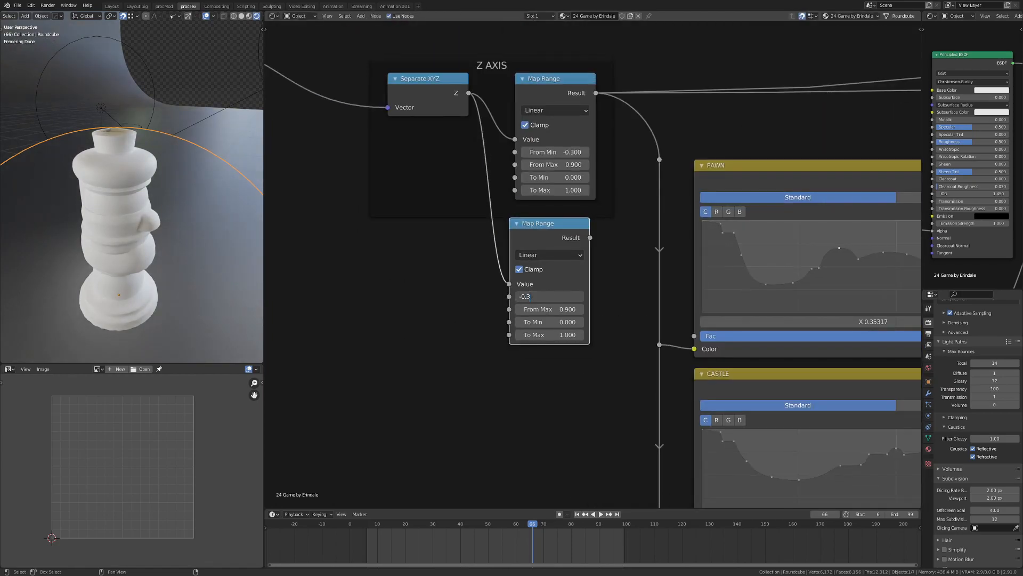
scroll(down, 3)
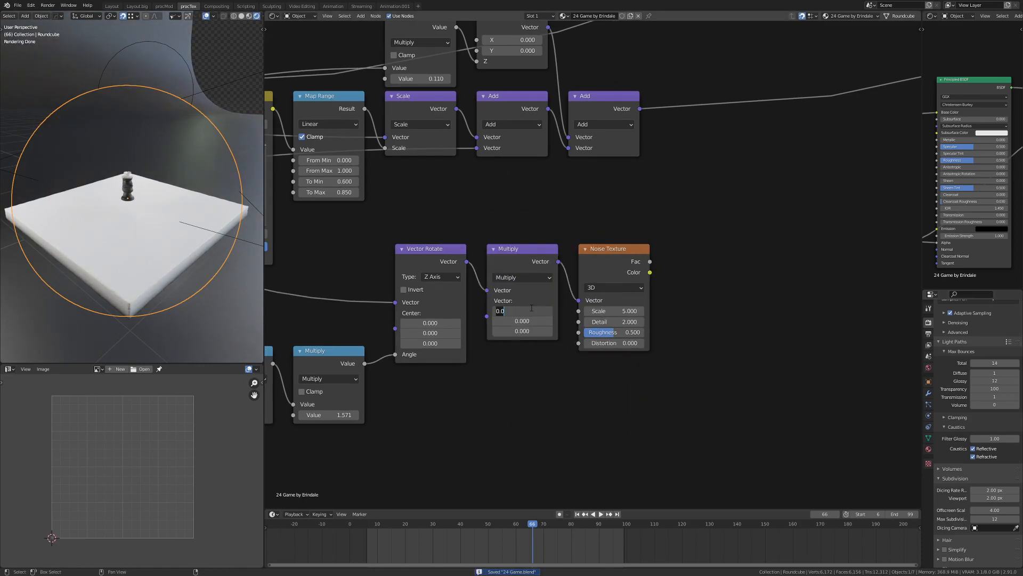
Scroll to the Greater Than and Multiply 1.571 nodes feeding the Vector Rotate angle
scroll(down, 3)
text(0.200)
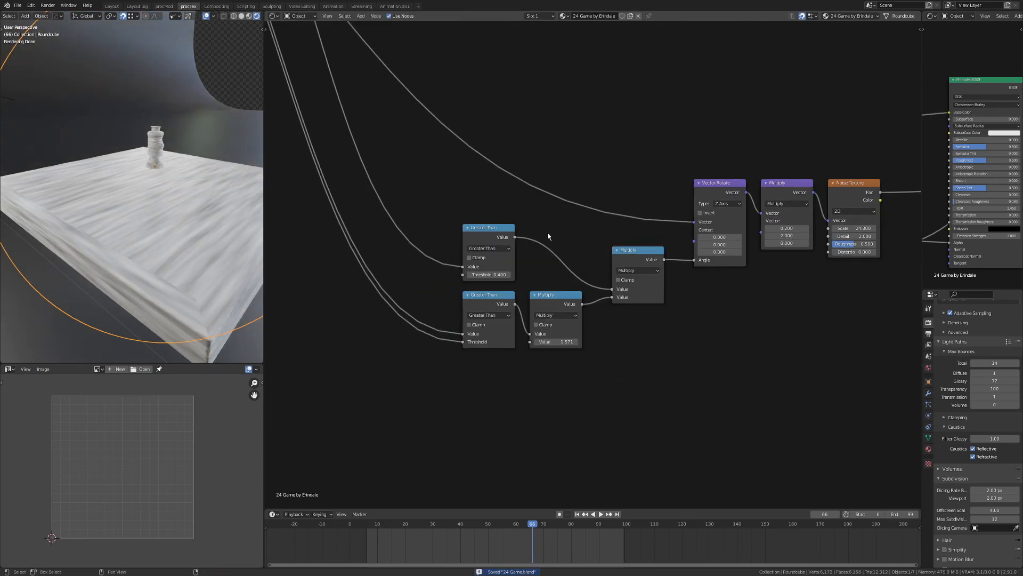
scroll(down, 3)
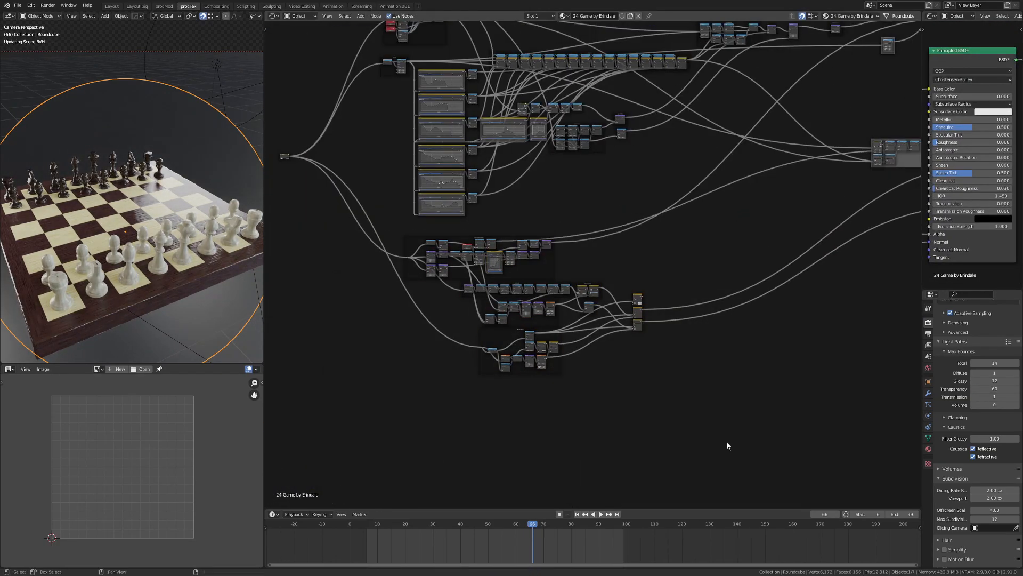
Navigate the INITIAL/FINAL Combine XYZ mix and the ANIMATE value node multiplied by 0.5
scroll(up, 3)
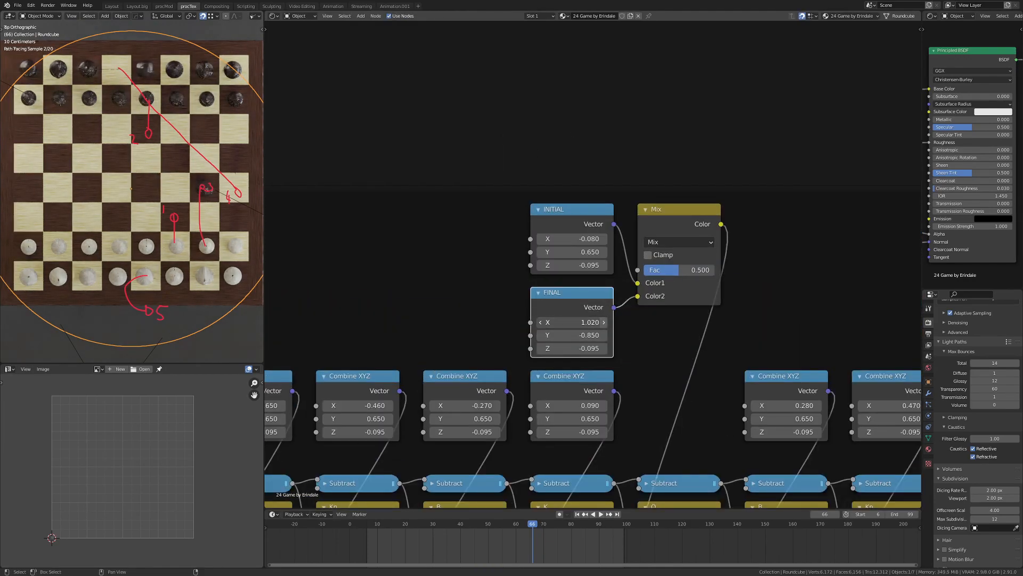
click(679, 270)
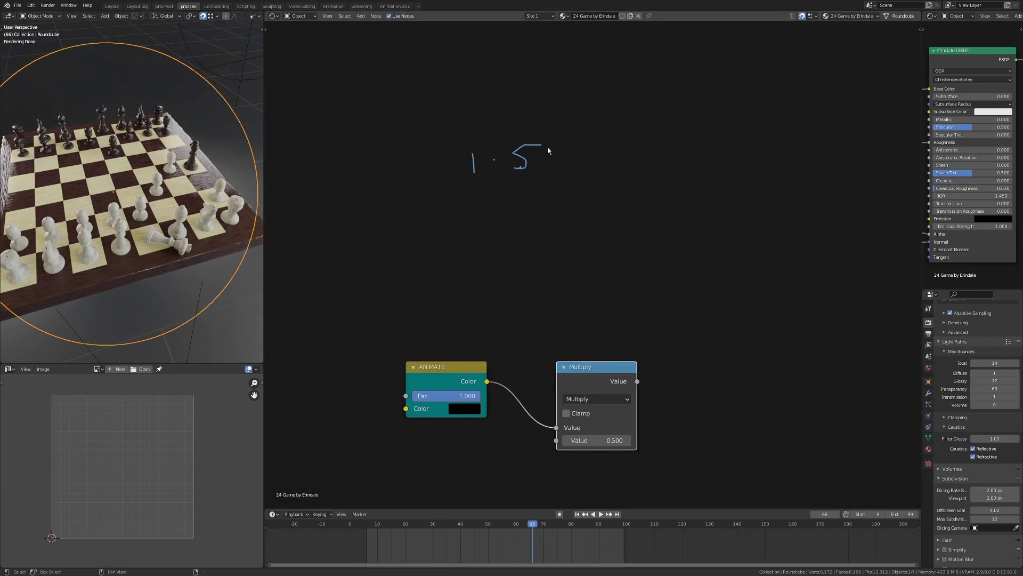
scroll(down, 3)
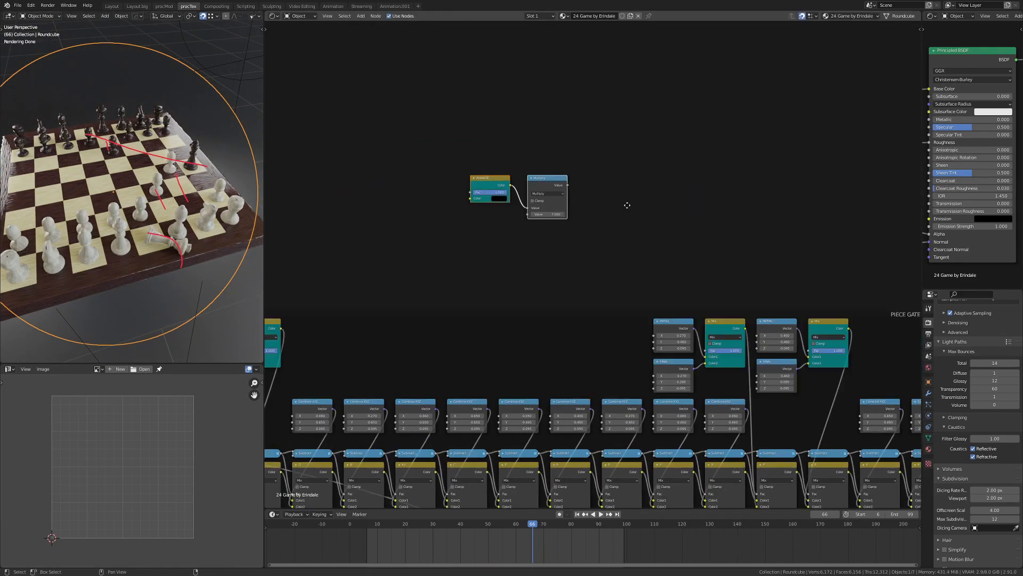